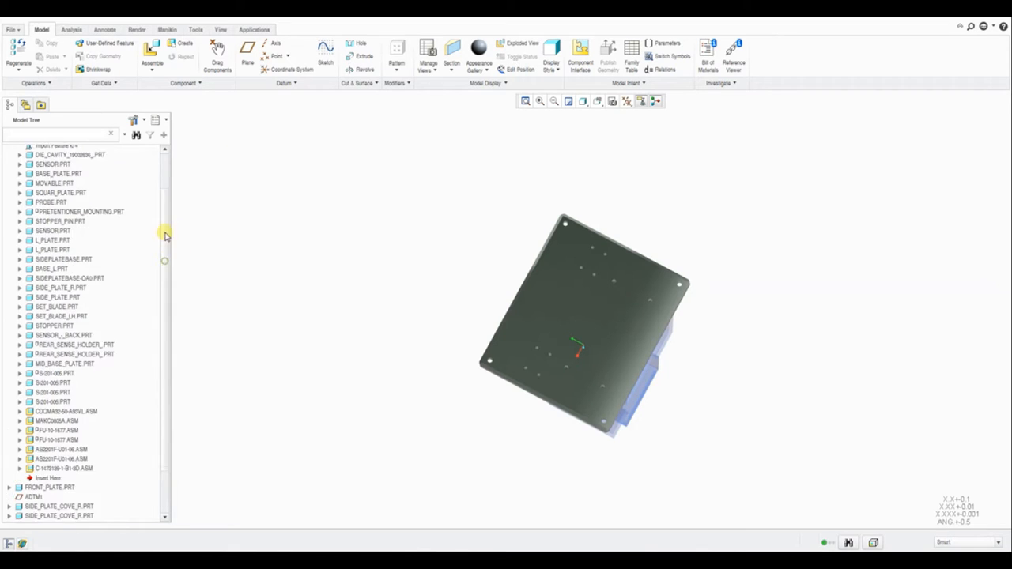
Confirm 'Pretensioner' as the new name for the MACHINE_UPDATE copy
scroll("down", 3)
type("Pretensioner")
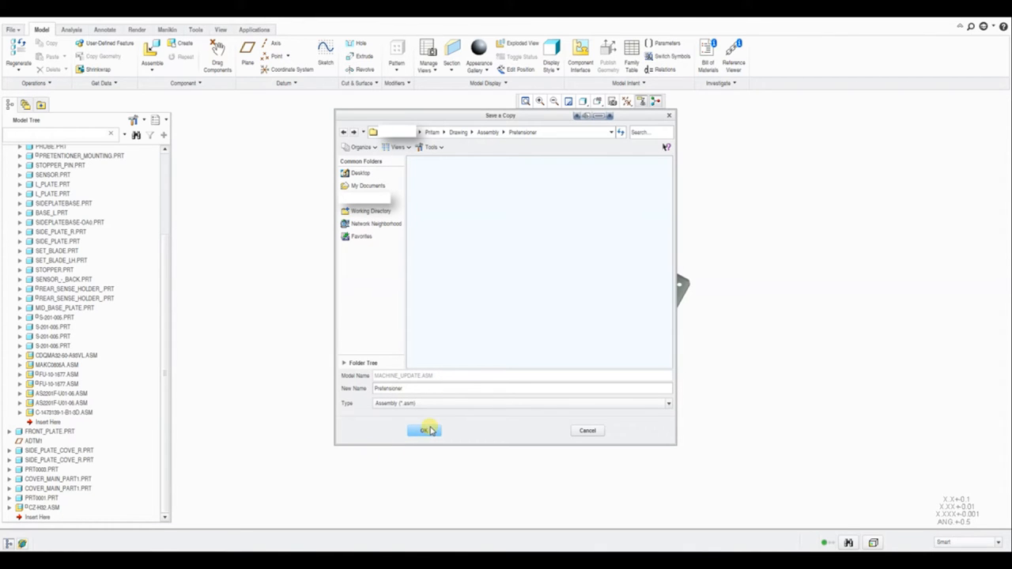
left_click(423, 430)
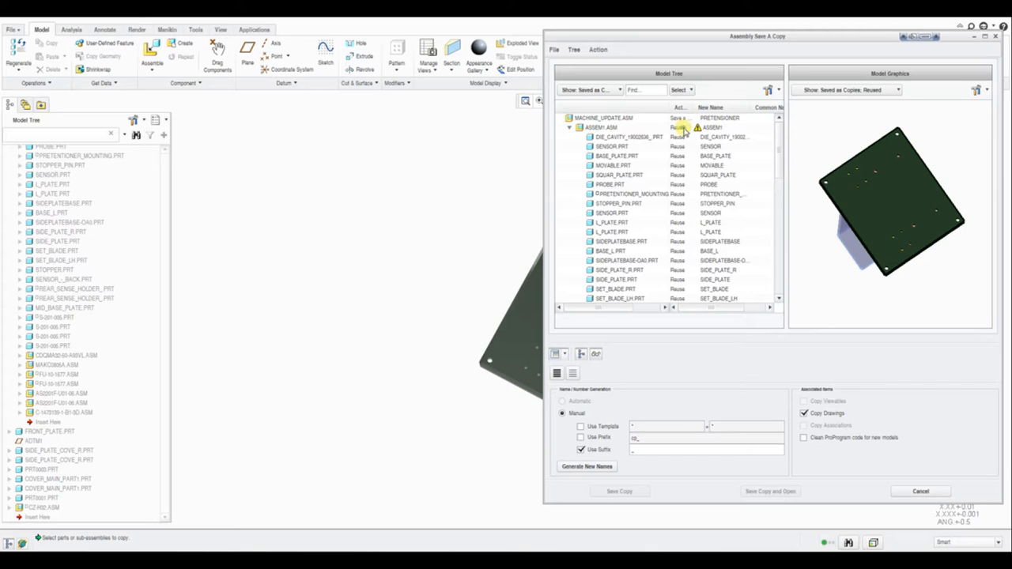
Switch ASSEM1.ASM and the DIE_CAVITY part from Reuse to Save a Copy
left_click(601, 127)
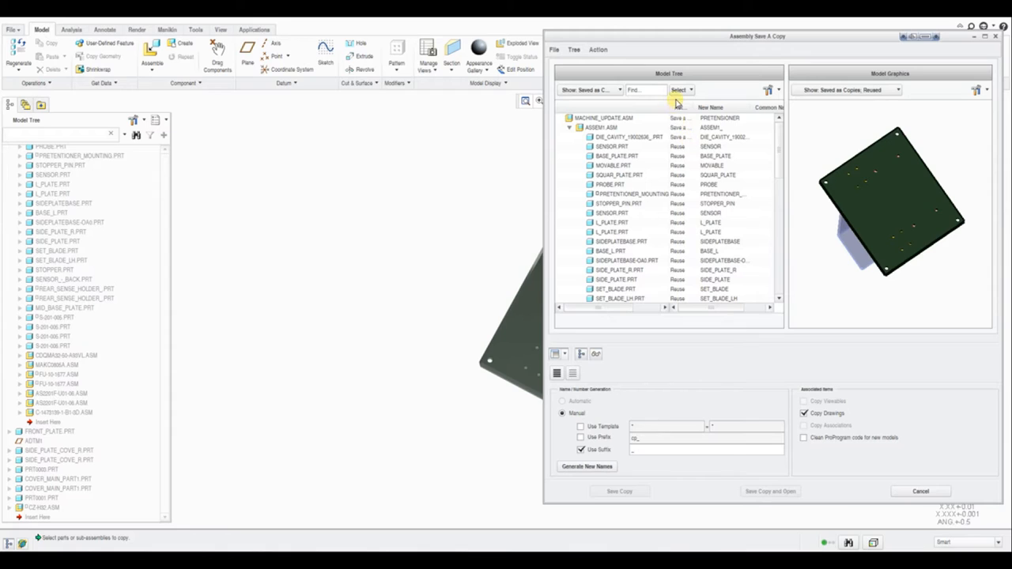
left_click(678, 89)
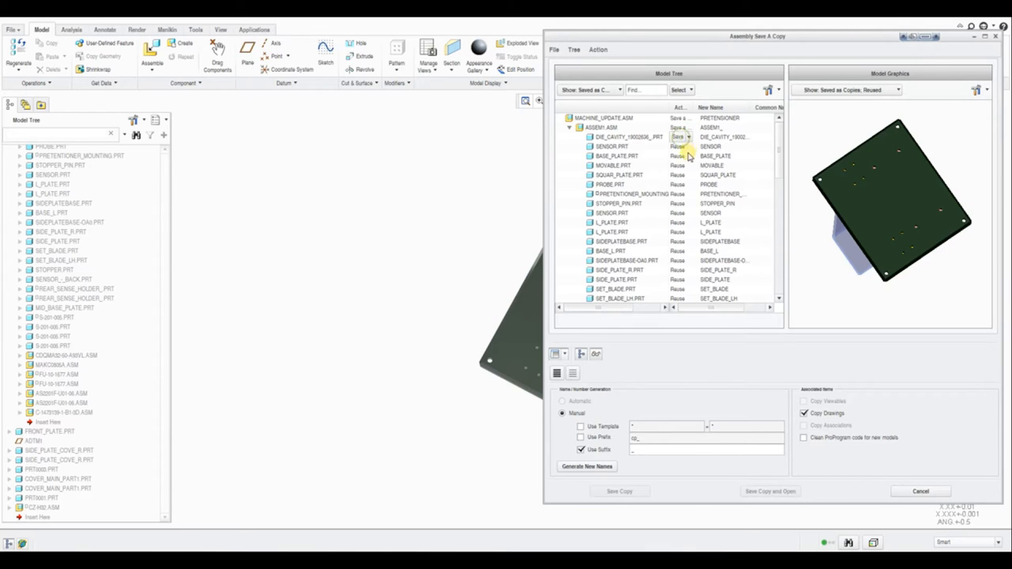
left_click(616, 156)
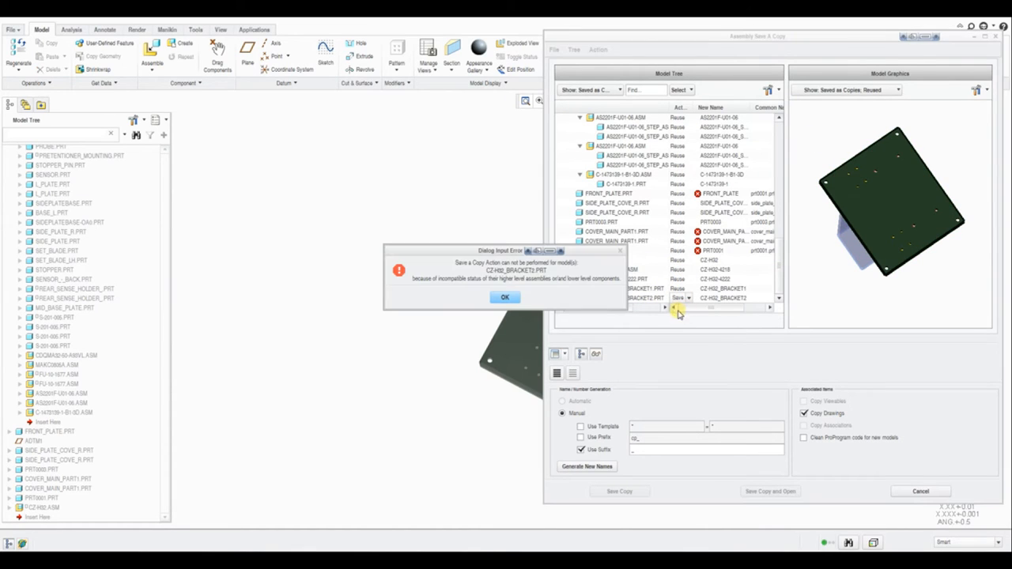
Dismiss the incompatible-status errors for the bracket and step parts while scrolling the tree
left_click(505, 296)
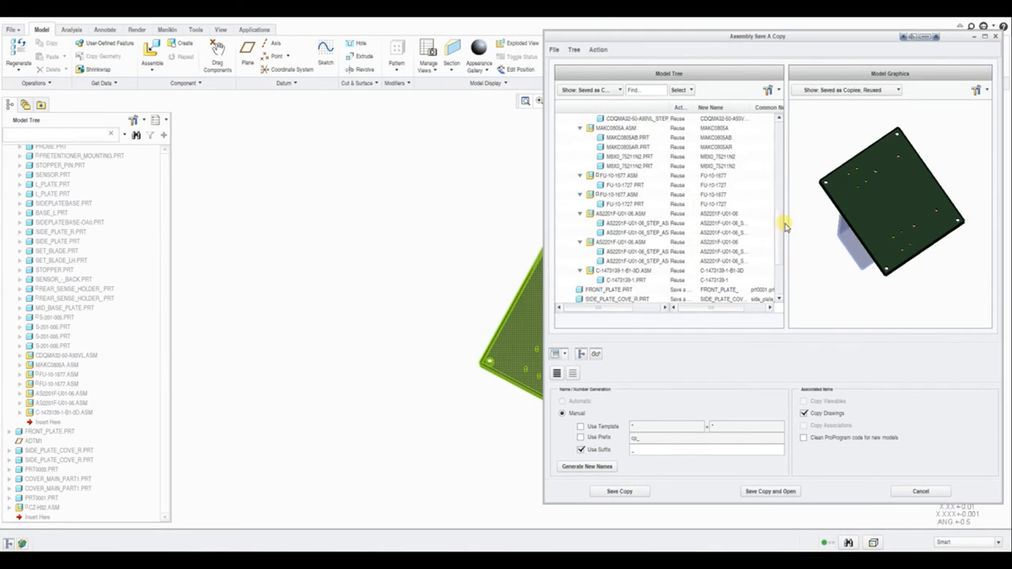
scroll("down", 3)
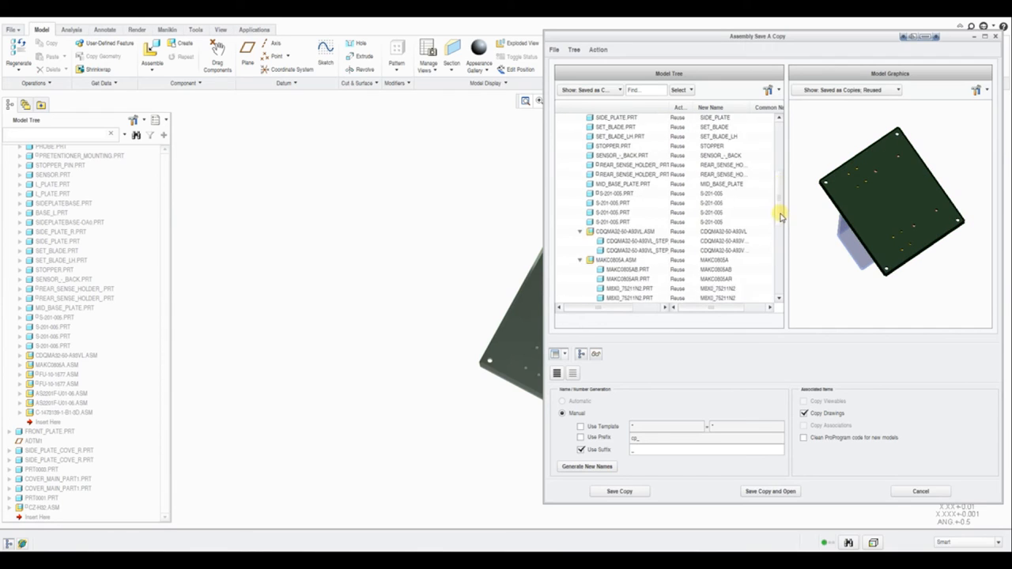
scroll("down", 3)
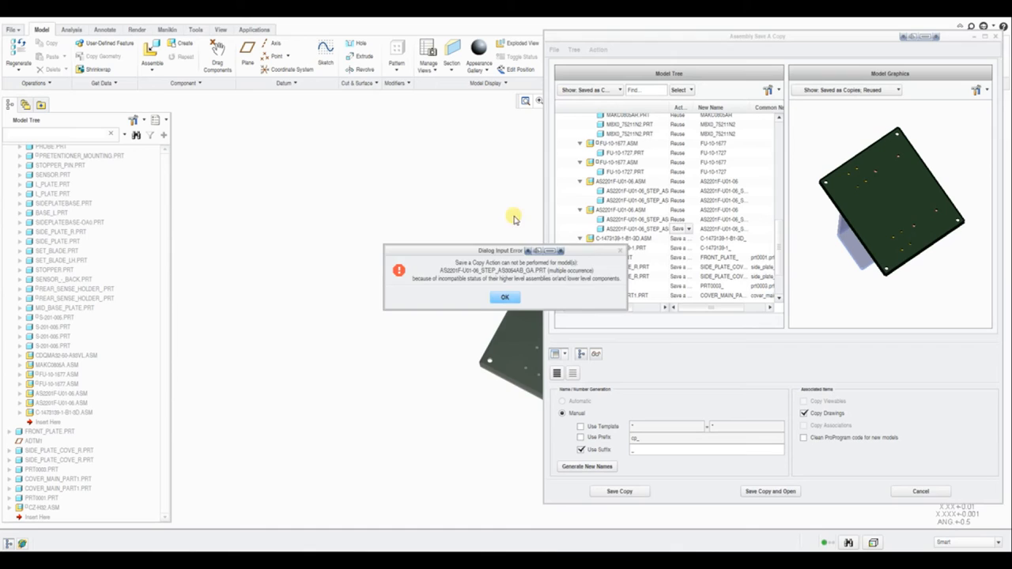
left_click(504, 296)
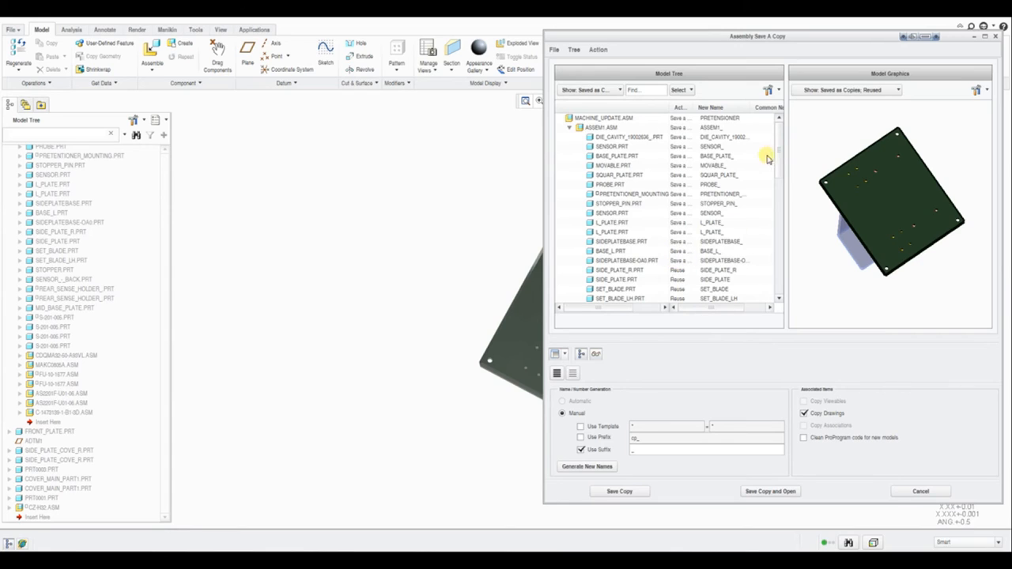
Scroll down the component tree and set the FU-10-1727 part to Save a Copy
scroll("down", 3)
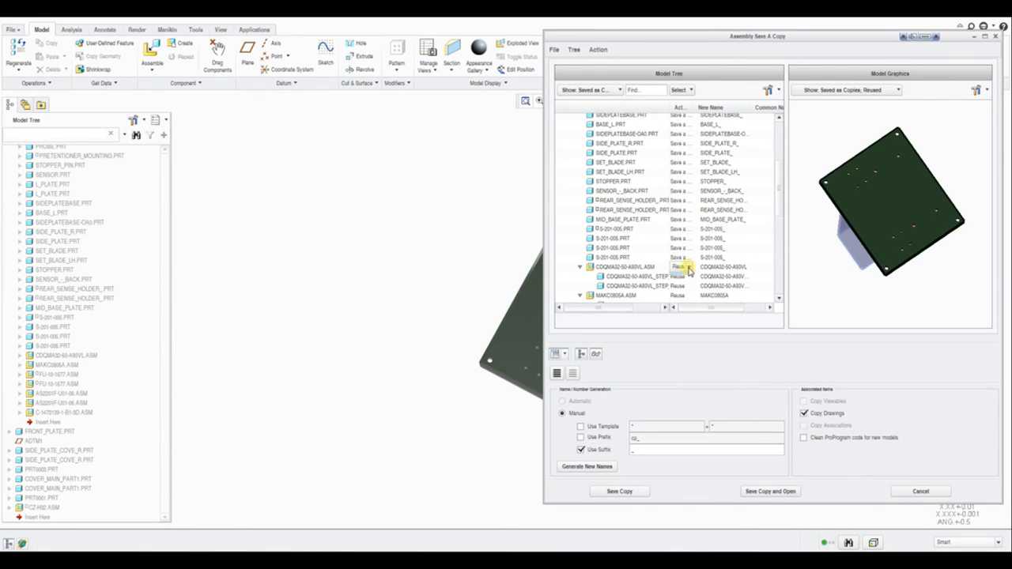
scroll("down", 3)
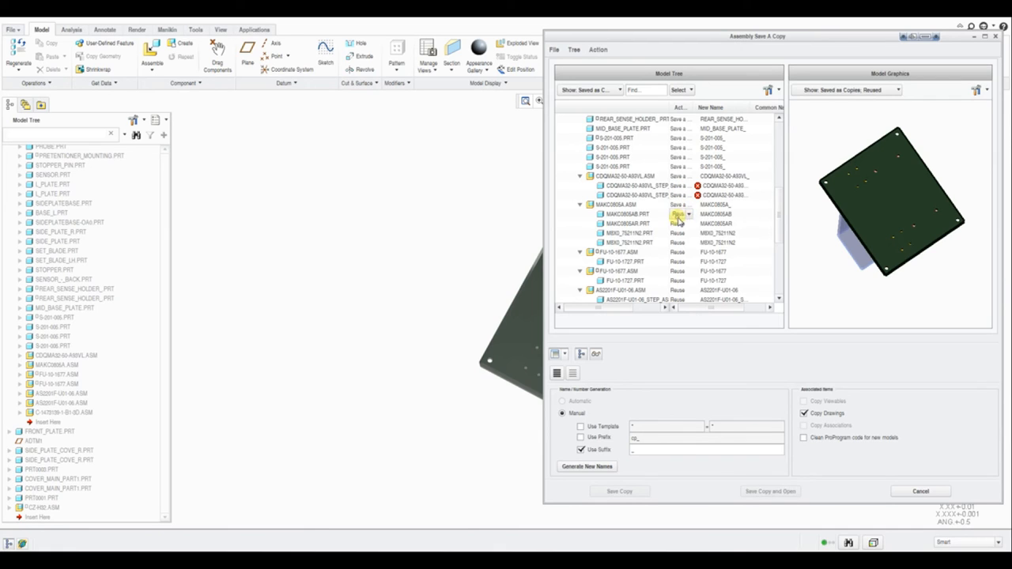
scroll("down", 3)
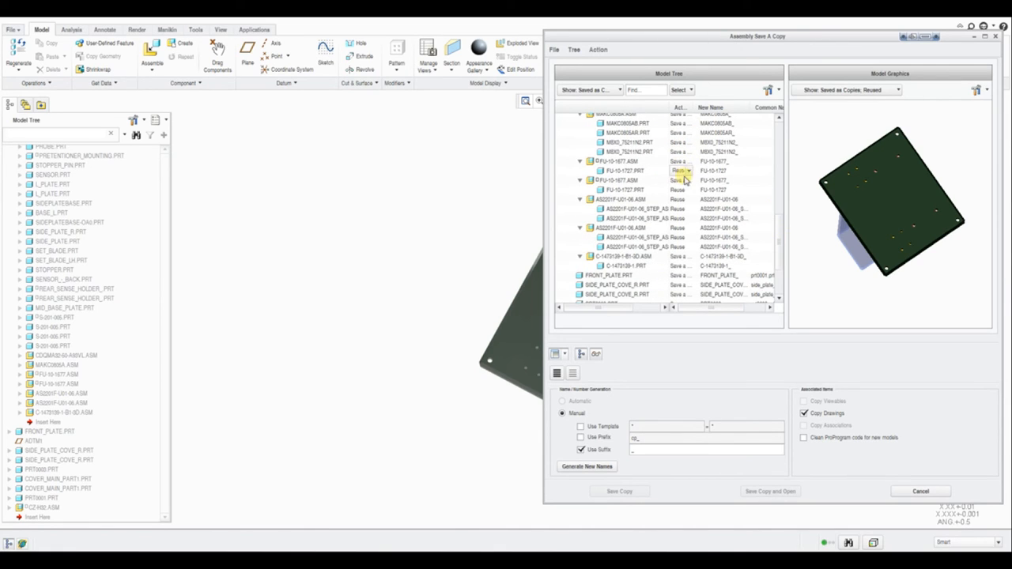
left_click(681, 170)
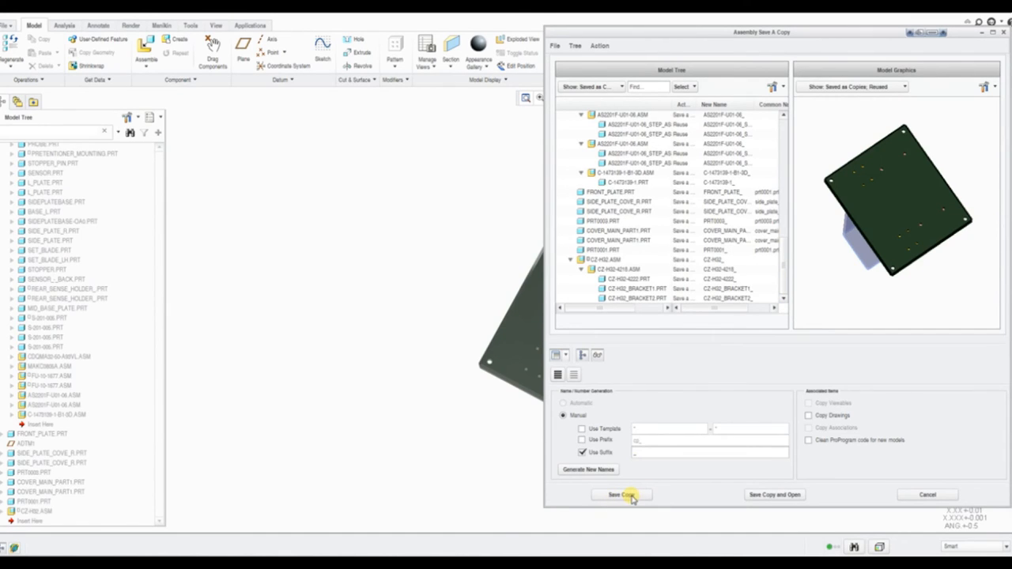
Execute Save Copy to write PRETENSIONER with its copied components
left_click(621, 494)
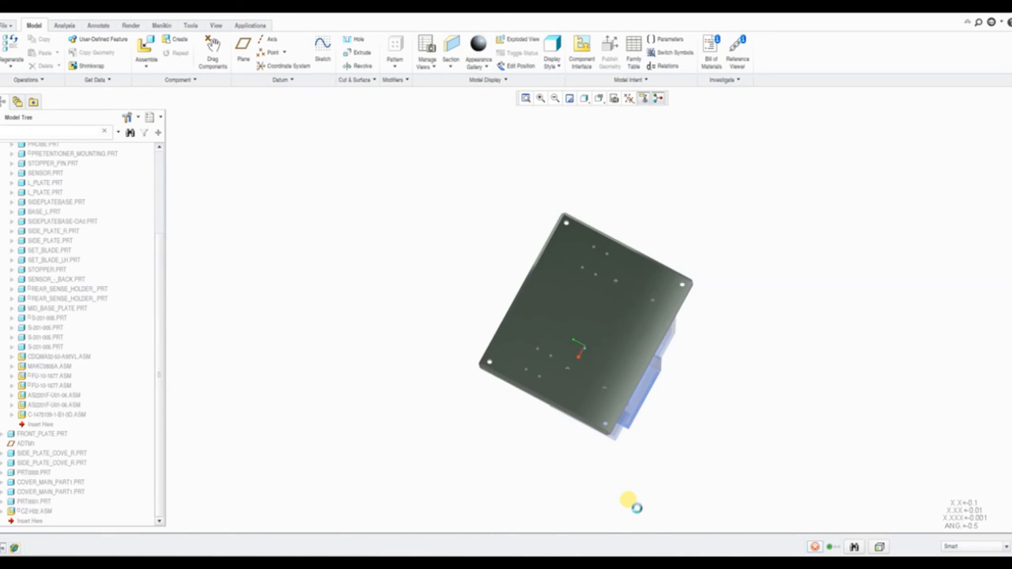
mouse_move(43, 548)
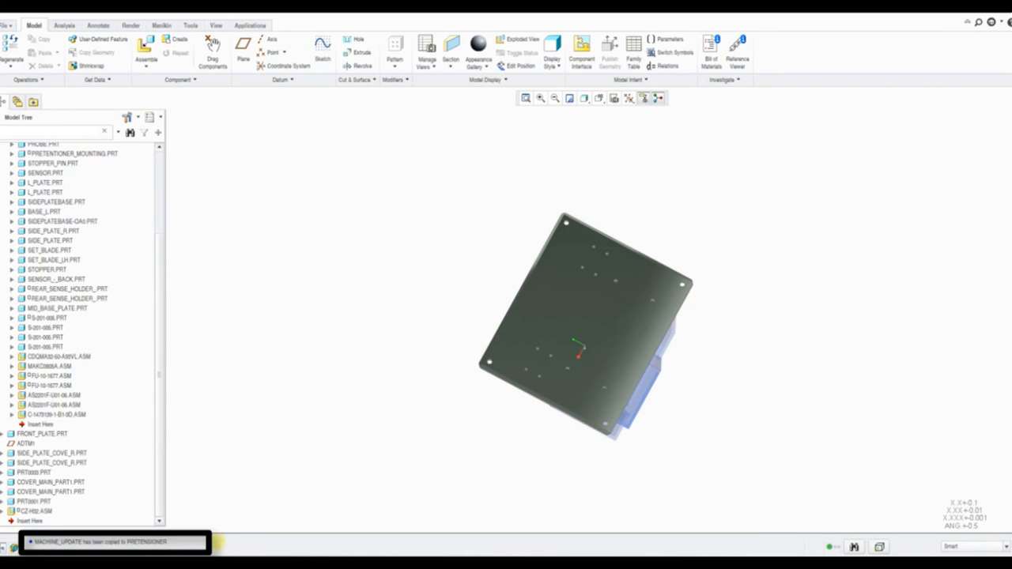
mouse_move(283, 171)
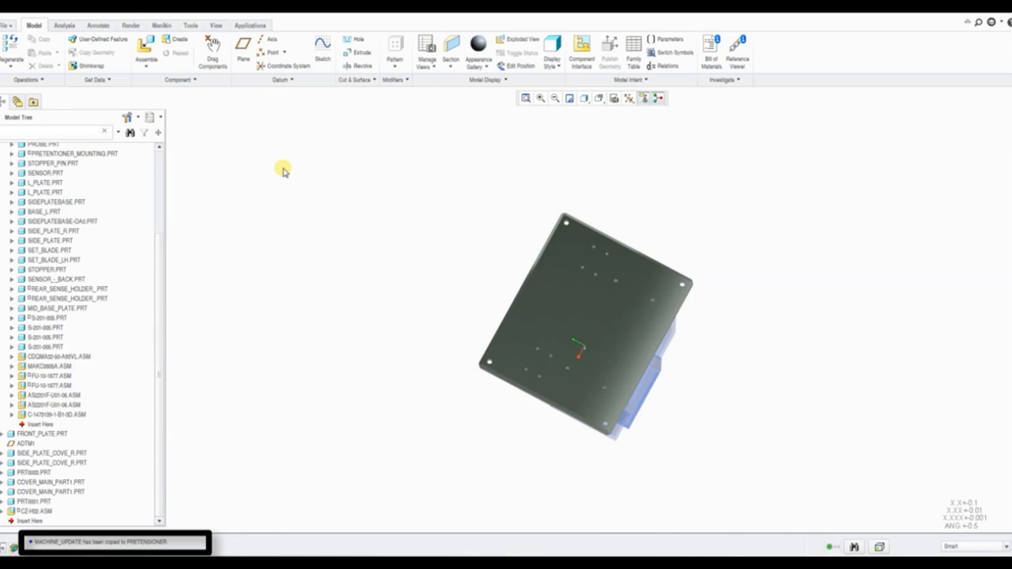
mouse_move(108, 107)
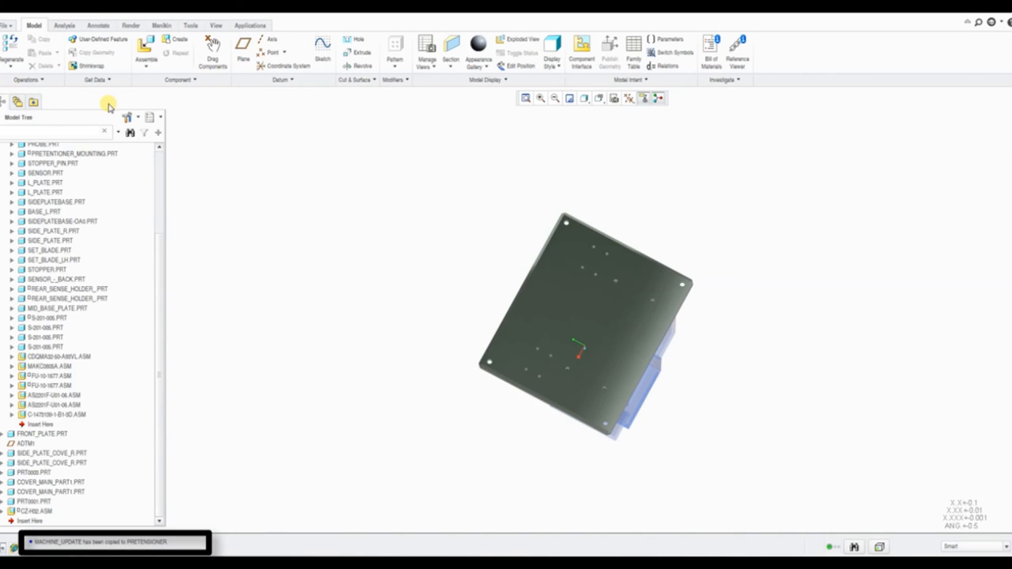